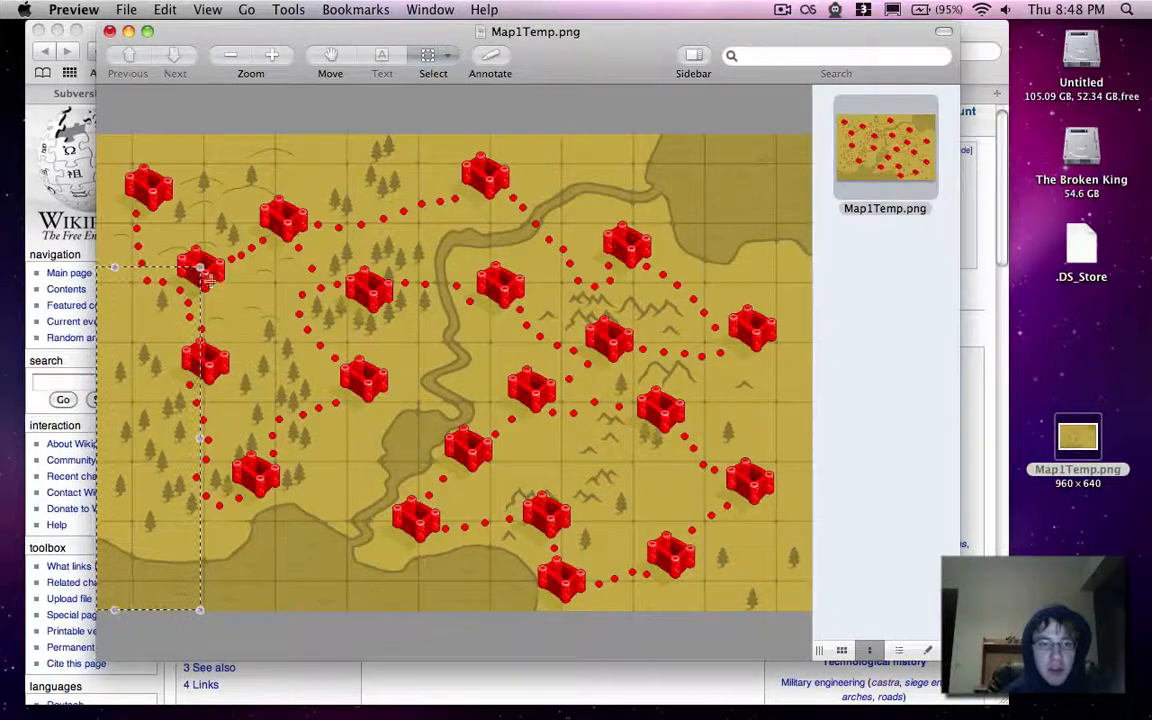
mouse_move(256, 396)
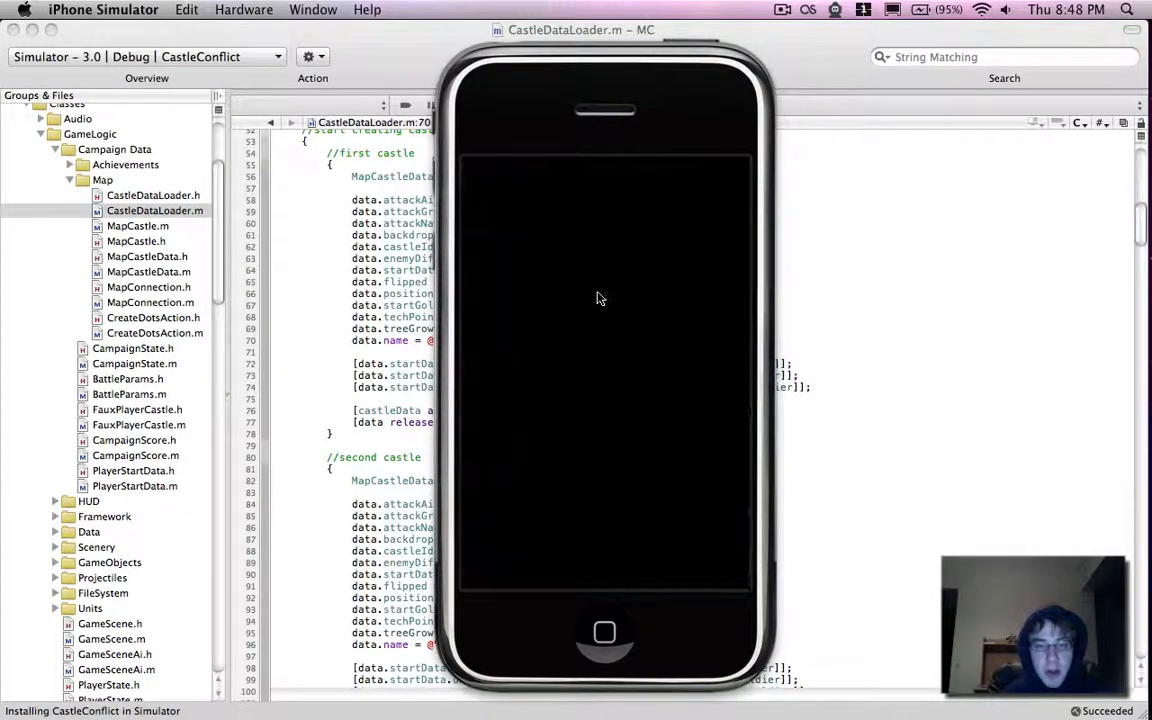
Step: Build and run the castle game in iPhone Simulator to check its map
left_click(592, 56)
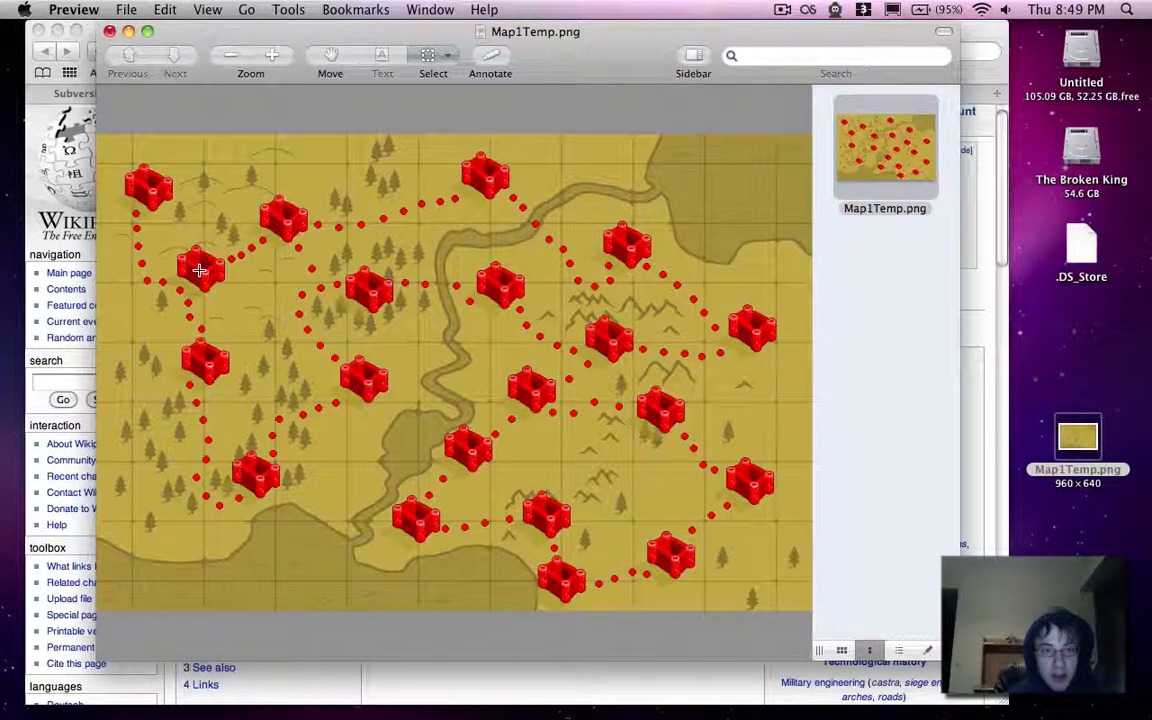
Step: Measure the left-side castle's pixel offset from the map's bottom-left corner with the selection tool
left_click_drag(200, 268, 130, 544)
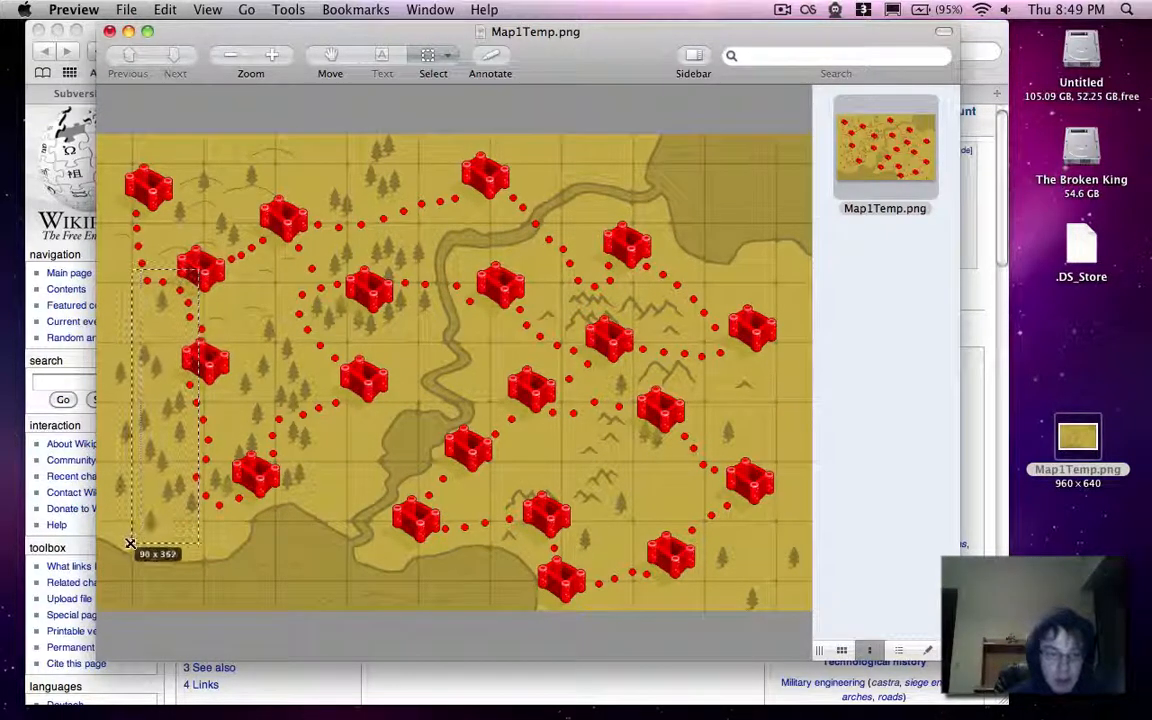
left_click_drag(130, 544, 98, 610)
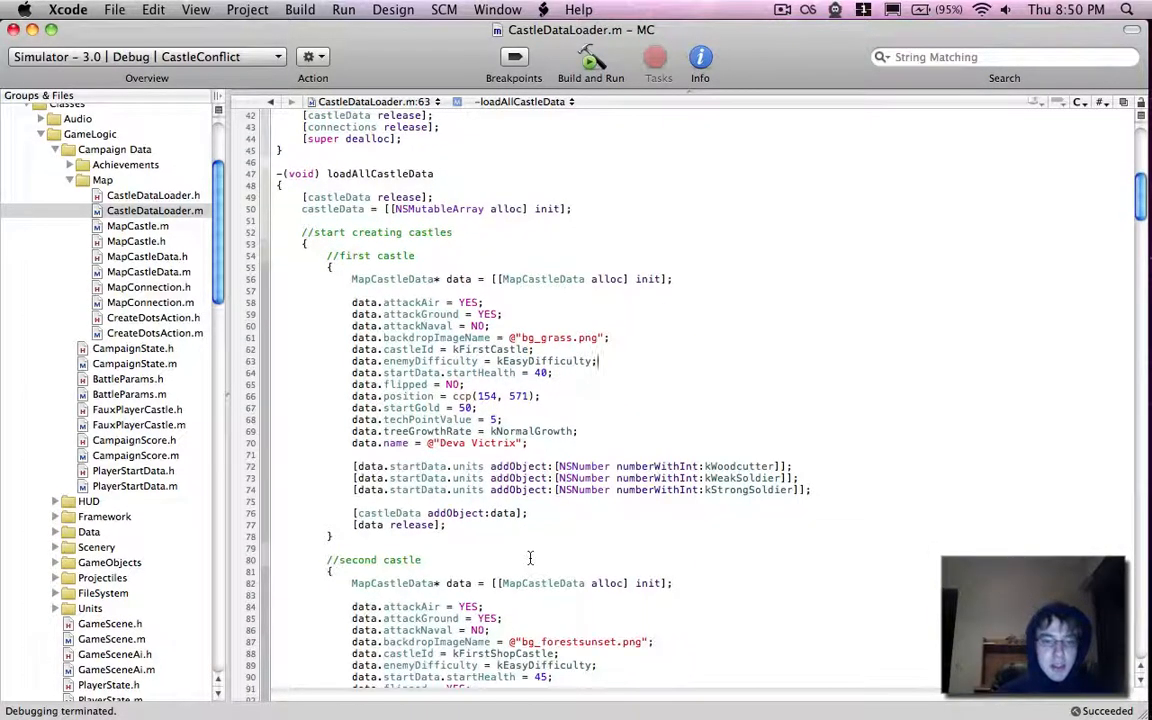
scroll("down", 3)
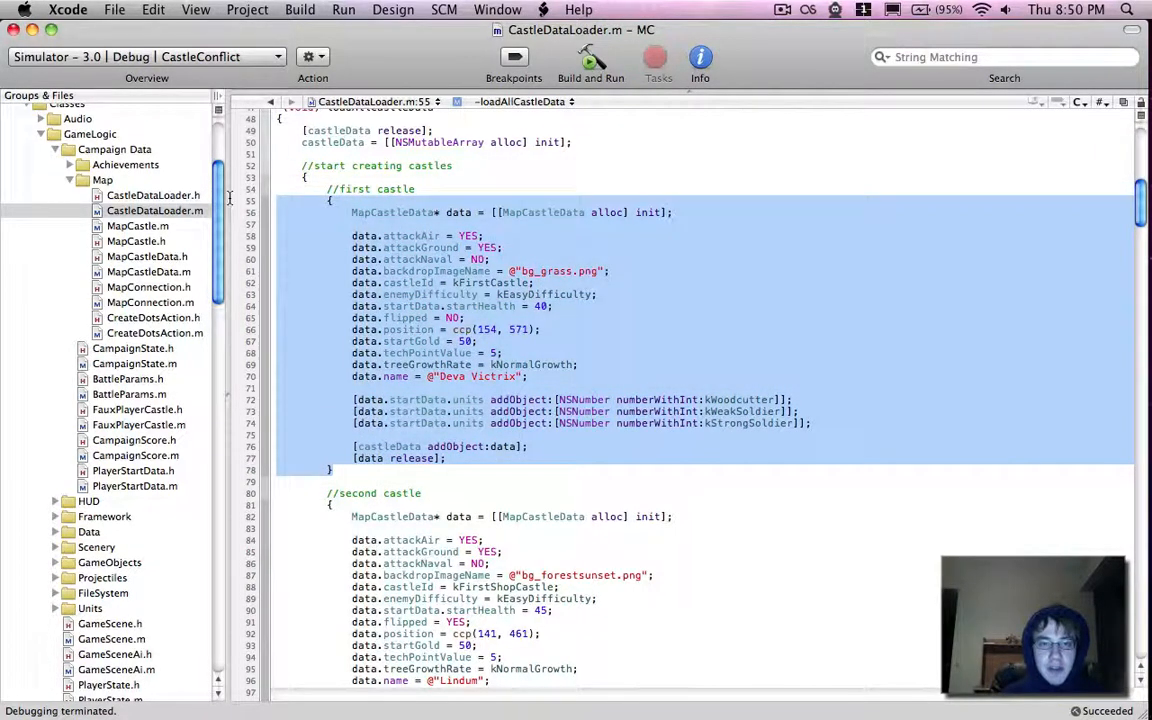
scroll("down", 3)
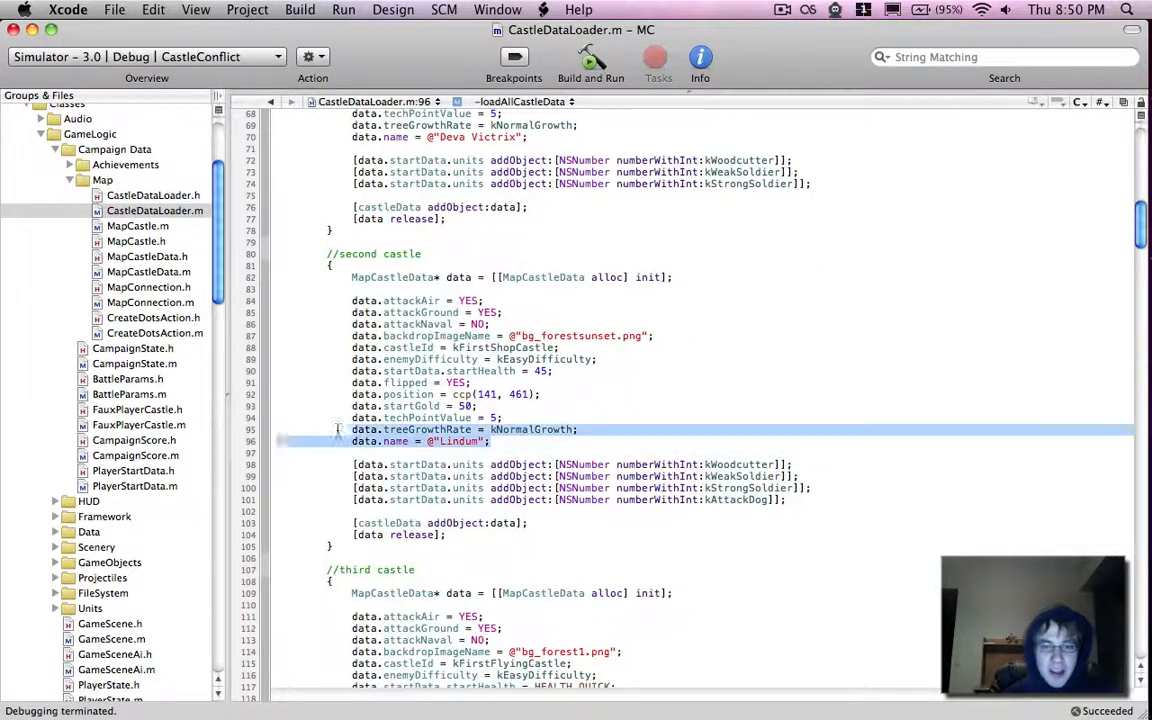
left_click(490, 442)
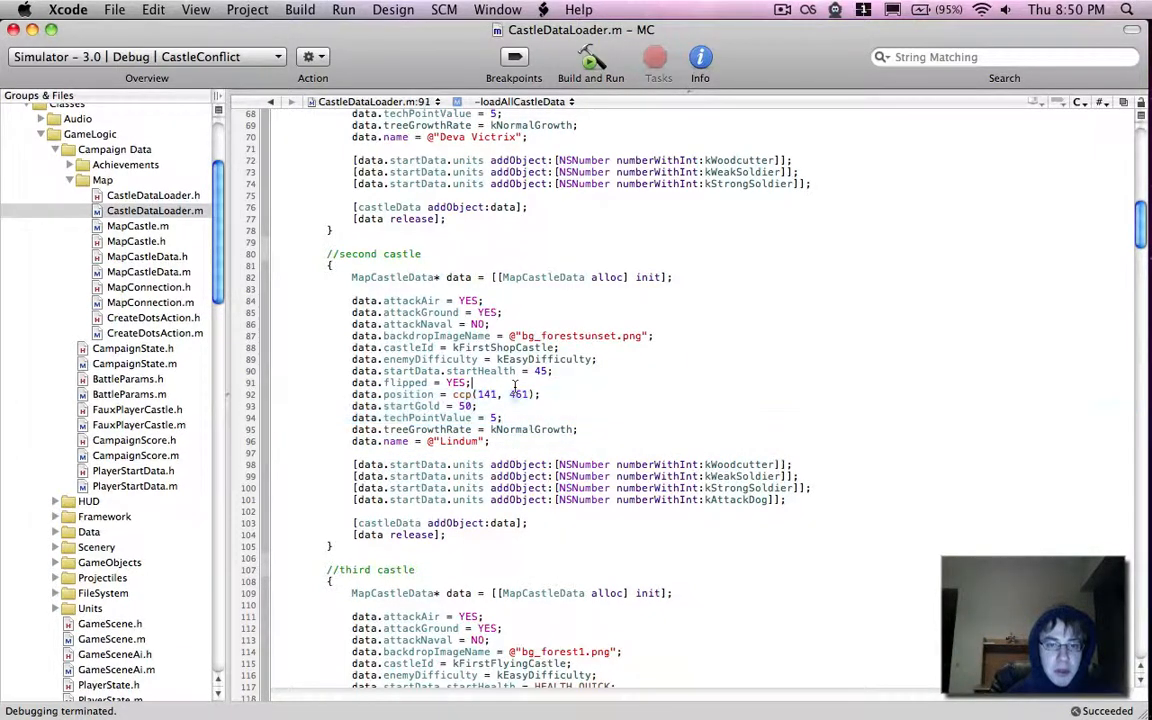
scroll("down", 3)
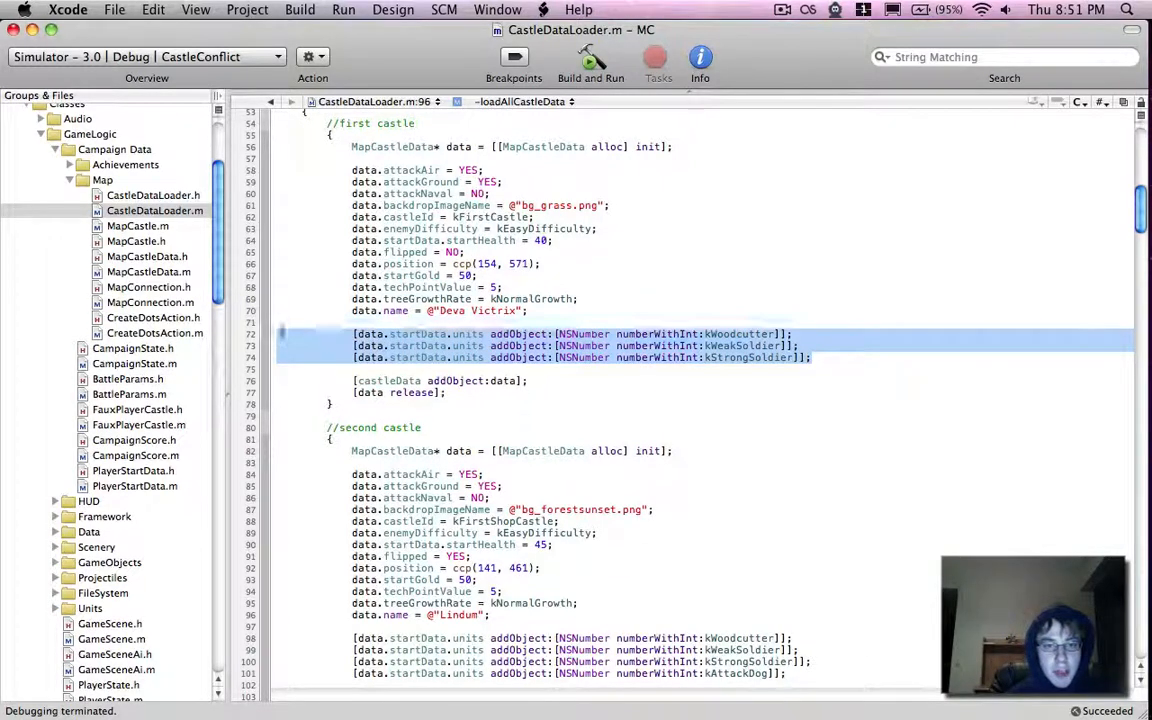
Step: Review the castle blocks' addObject starting-unit lines down to the third castle
left_click(336, 320)
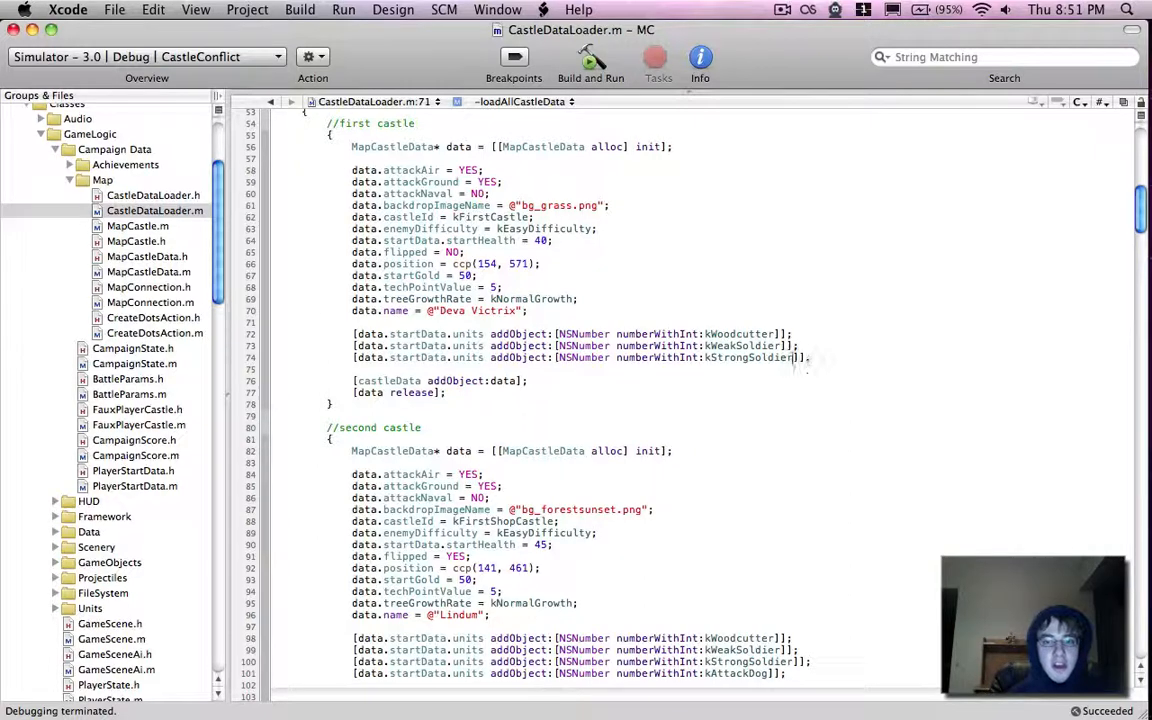
double_click(742, 344)
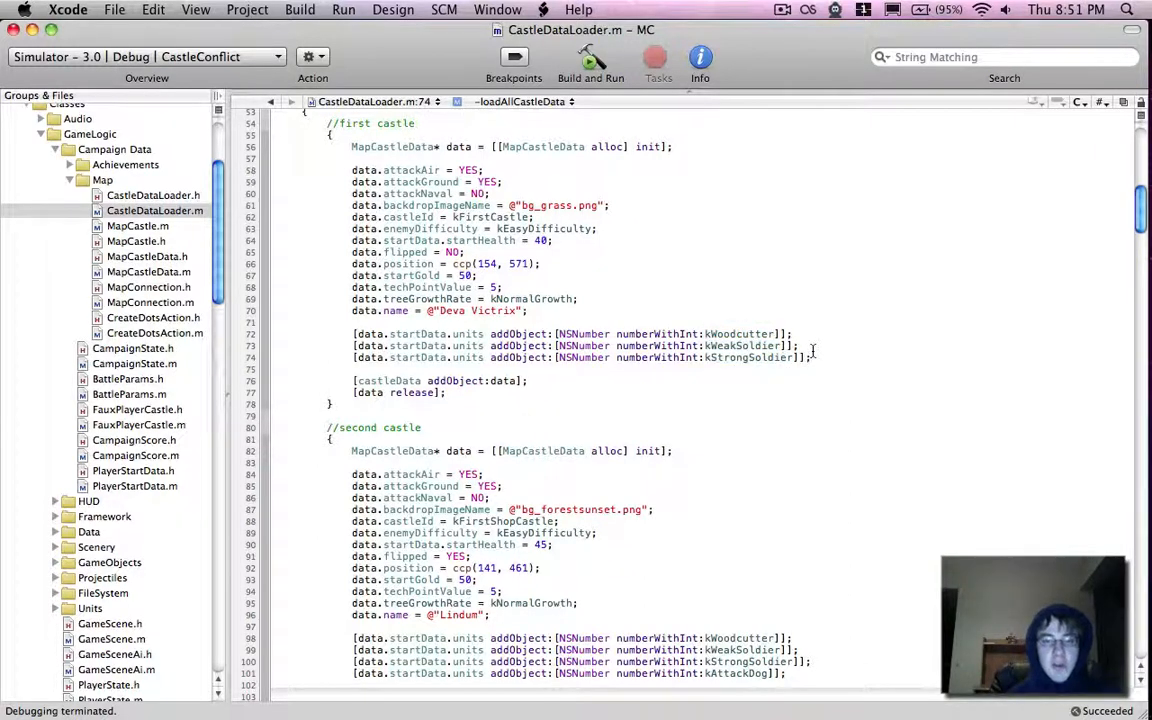
scroll("down", 3)
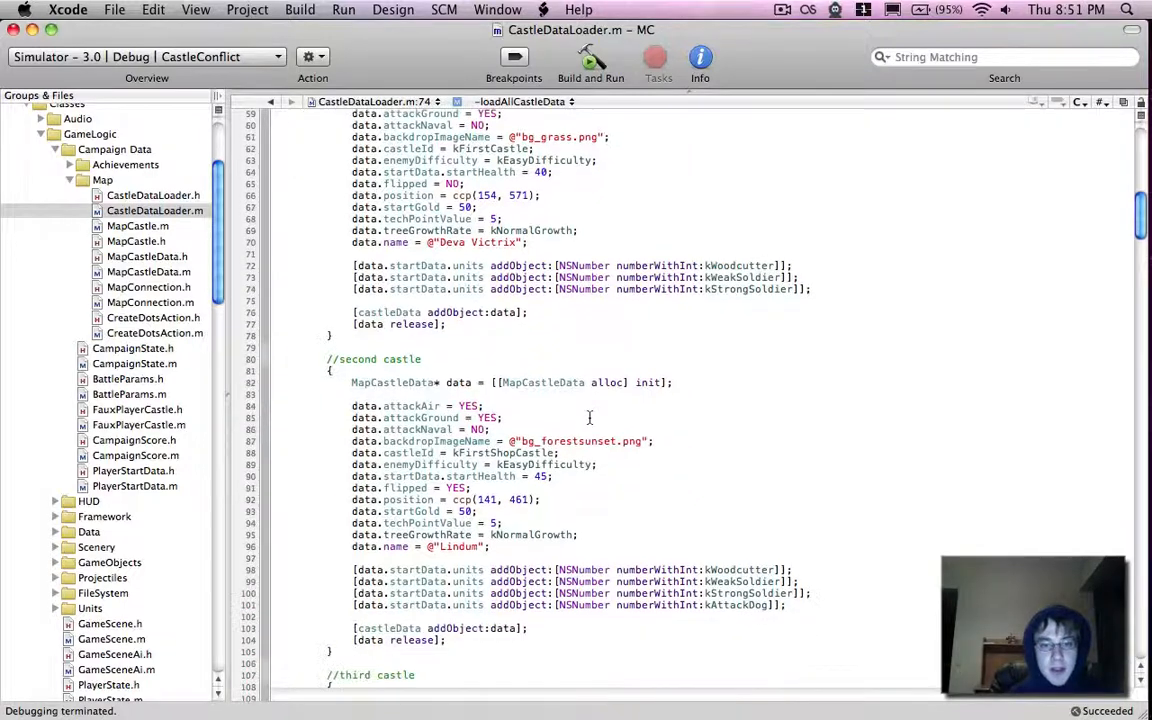
scroll("down", 3)
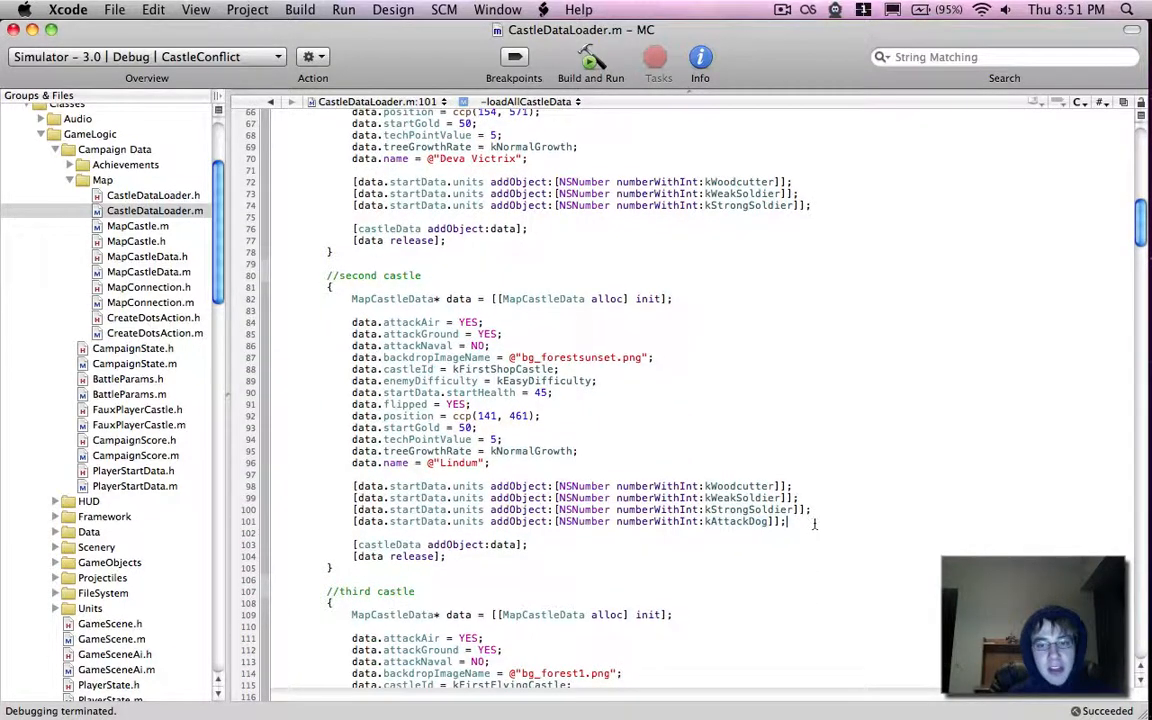
scroll("down", 3)
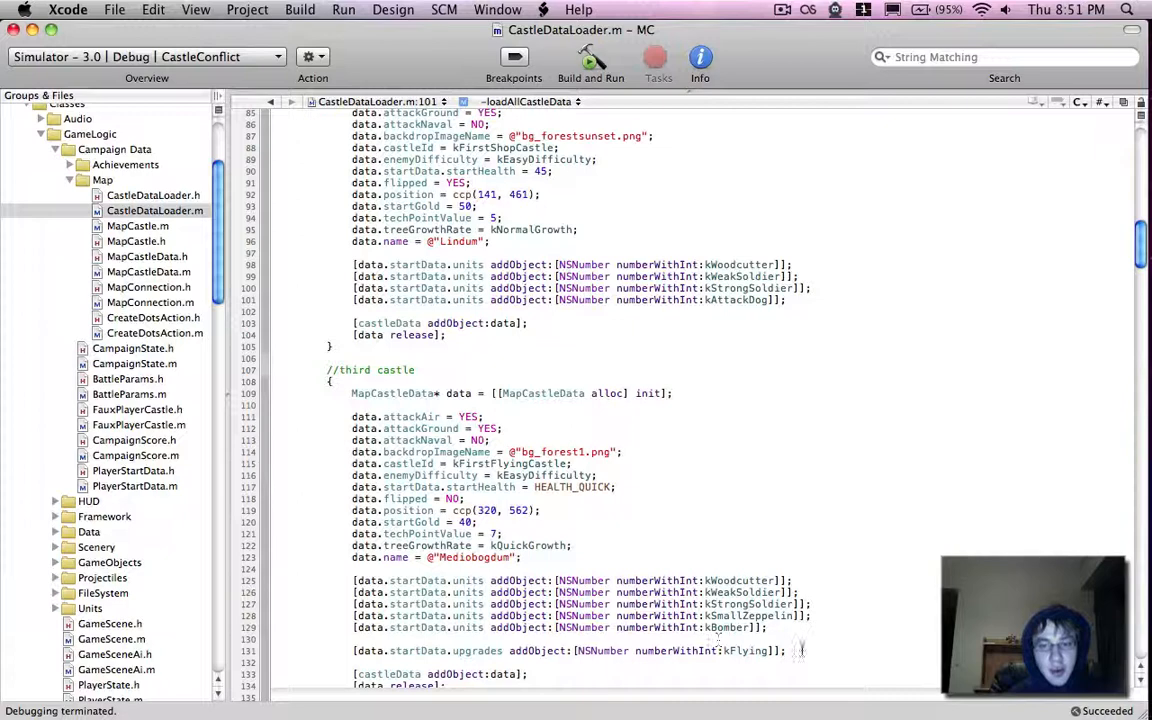
left_click(696, 530)
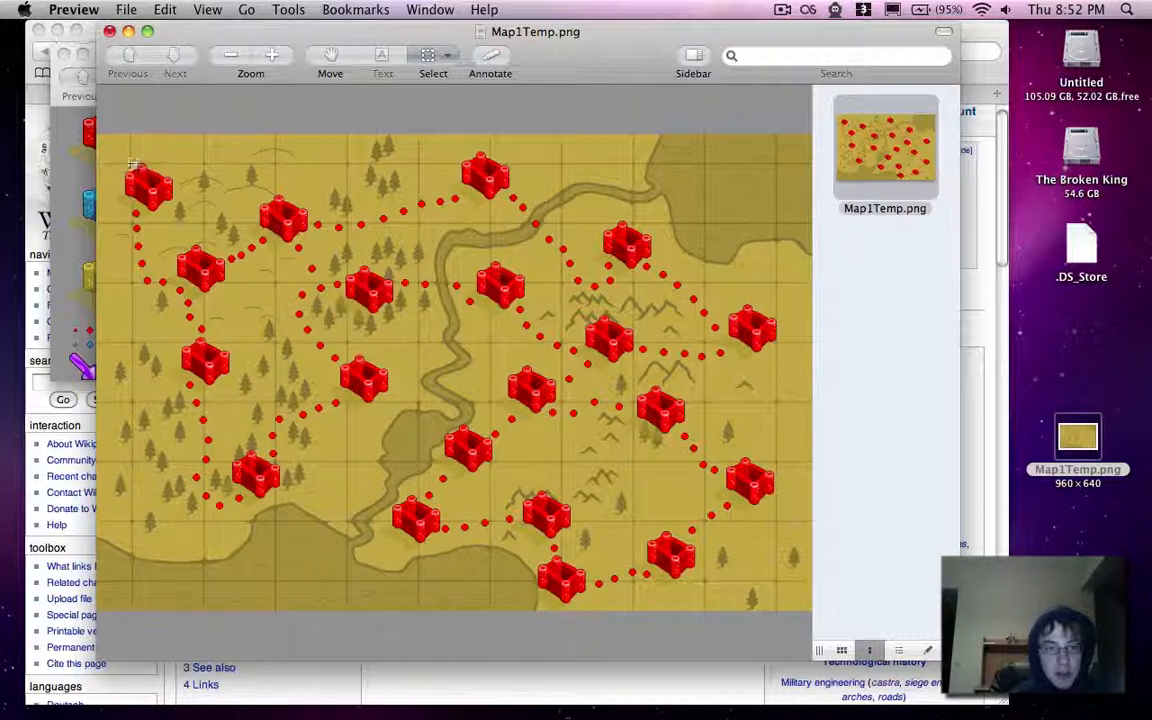
Step: Select across Map1Temp.png from the corner to a castle to read its pixel coordinates
left_click_drag(130, 164, 396, 568)
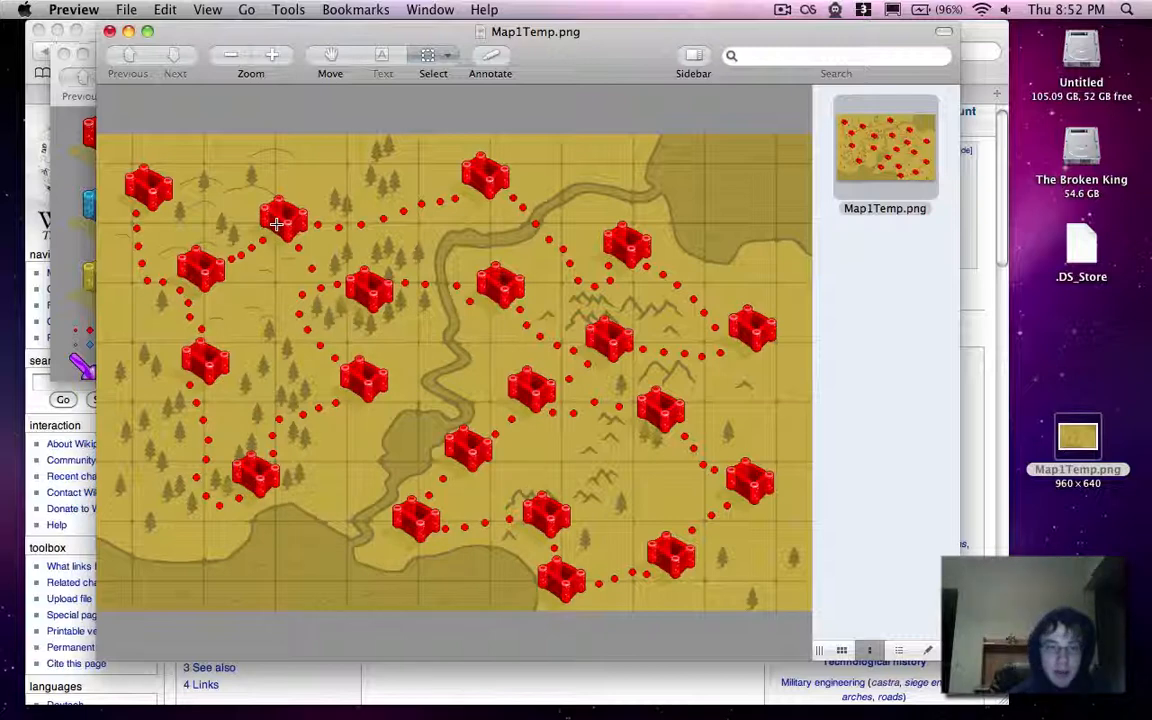
mouse_move(170, 188)
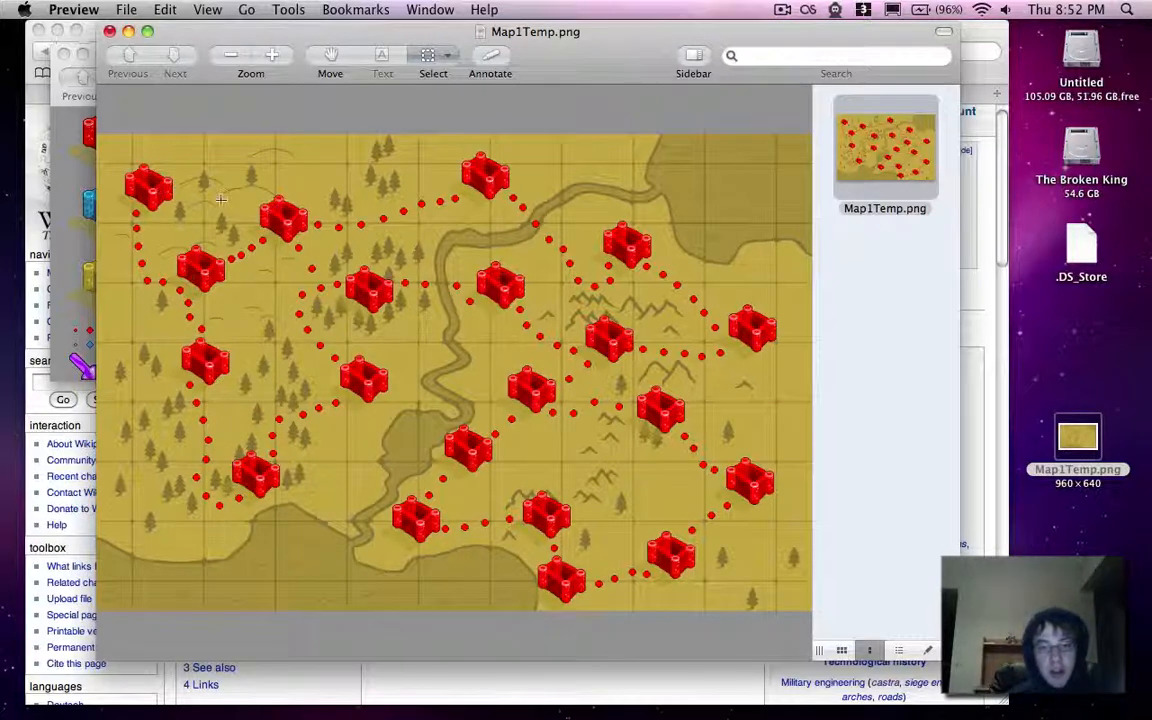
mouse_move(264, 236)
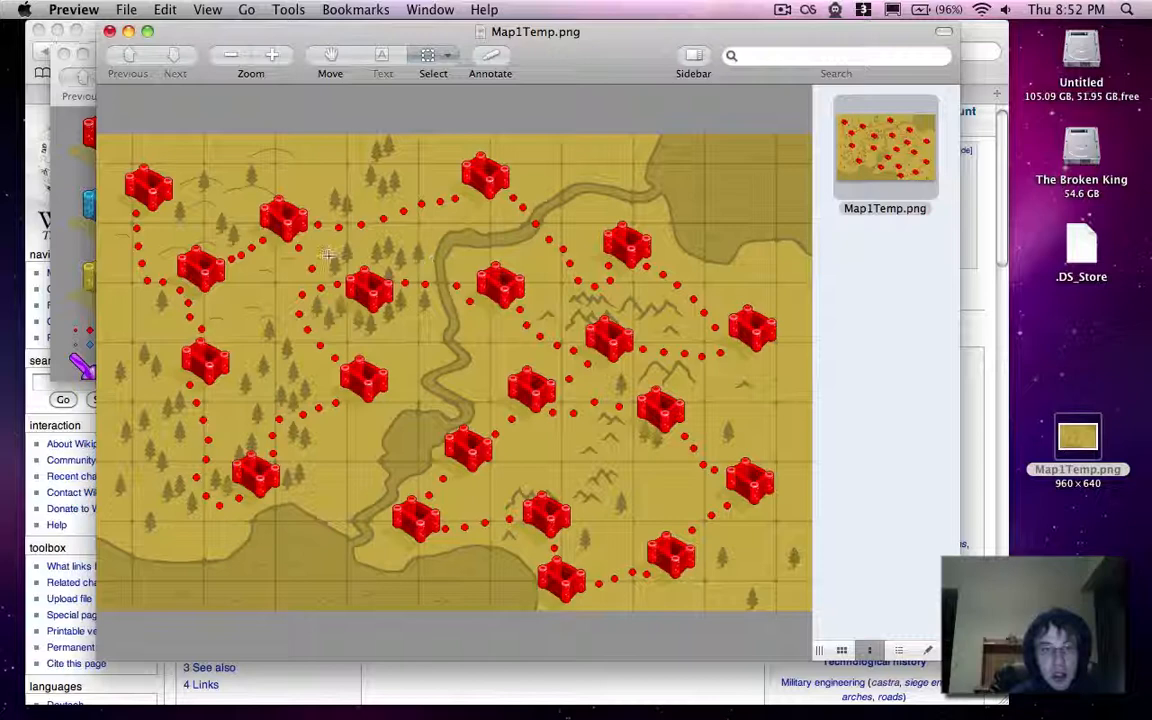
mouse_move(656, 336)
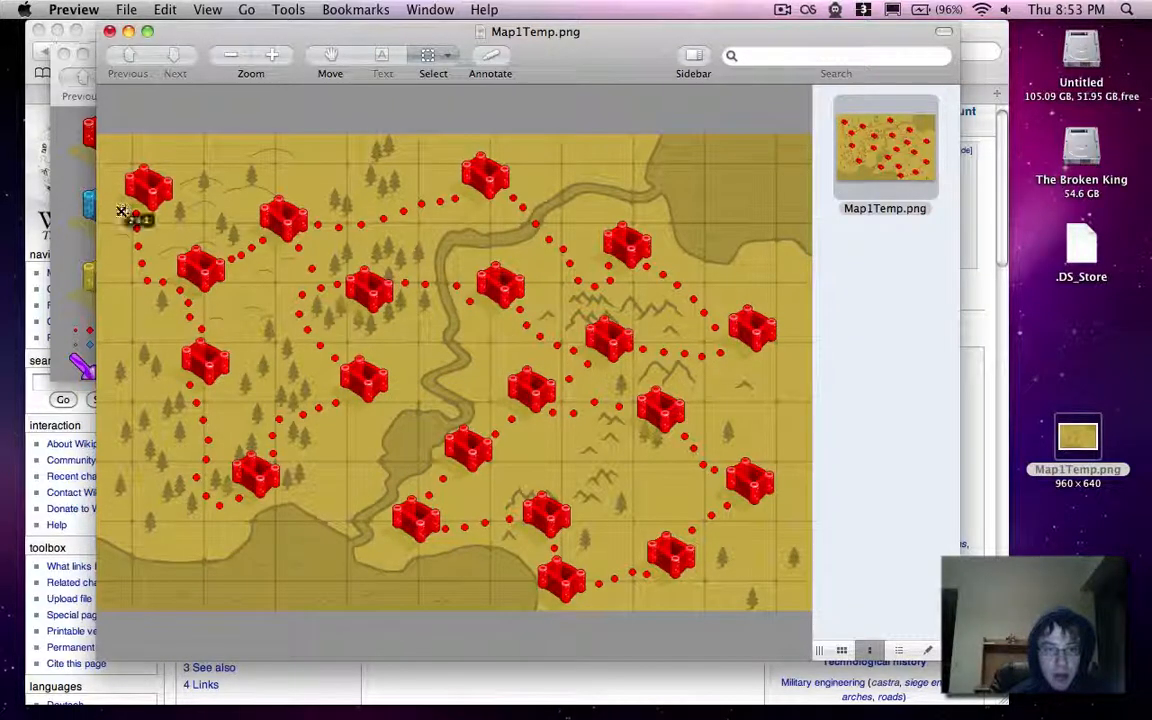
mouse_move(162, 318)
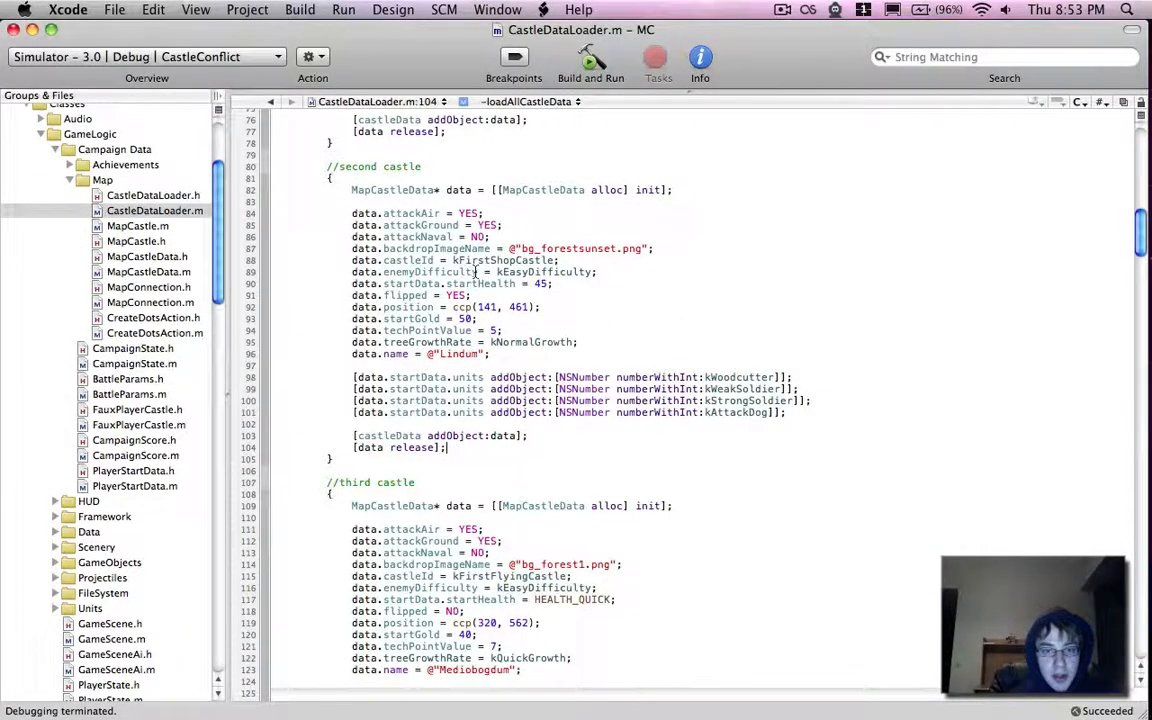
Step: Measure another castle on the map and enter its ccp() position among the later castle blocks
scroll("down", 3)
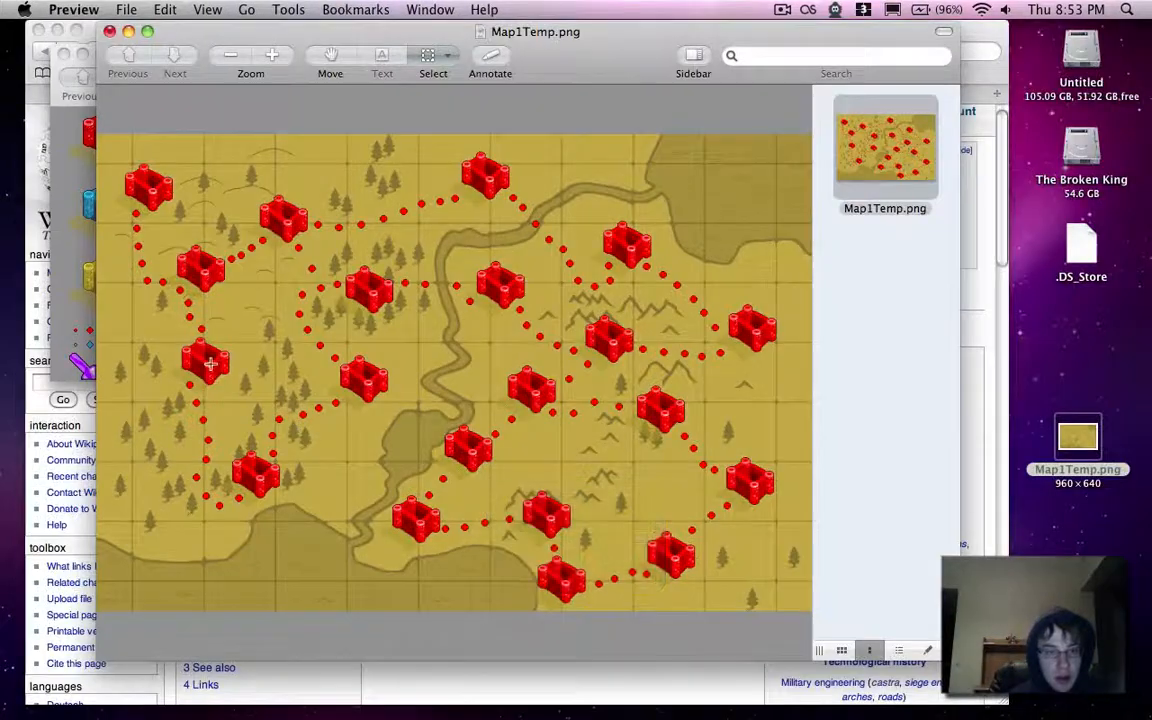
left_click_drag(204, 364, 96, 600)
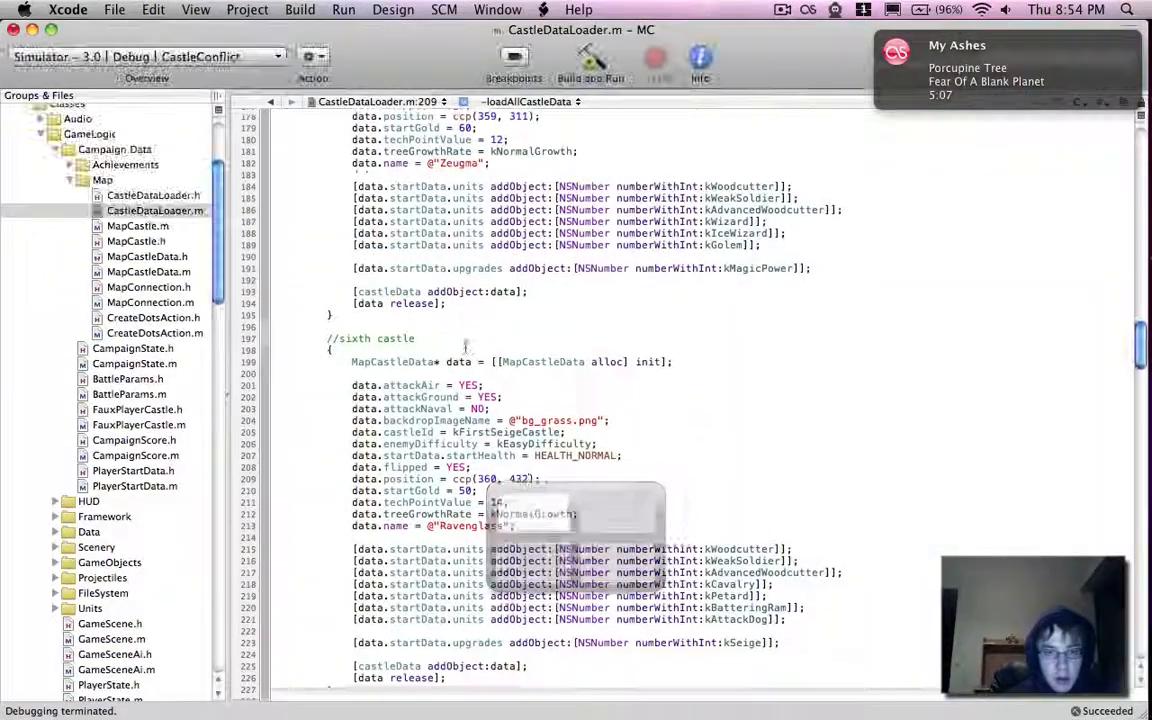
scroll("down", 3)
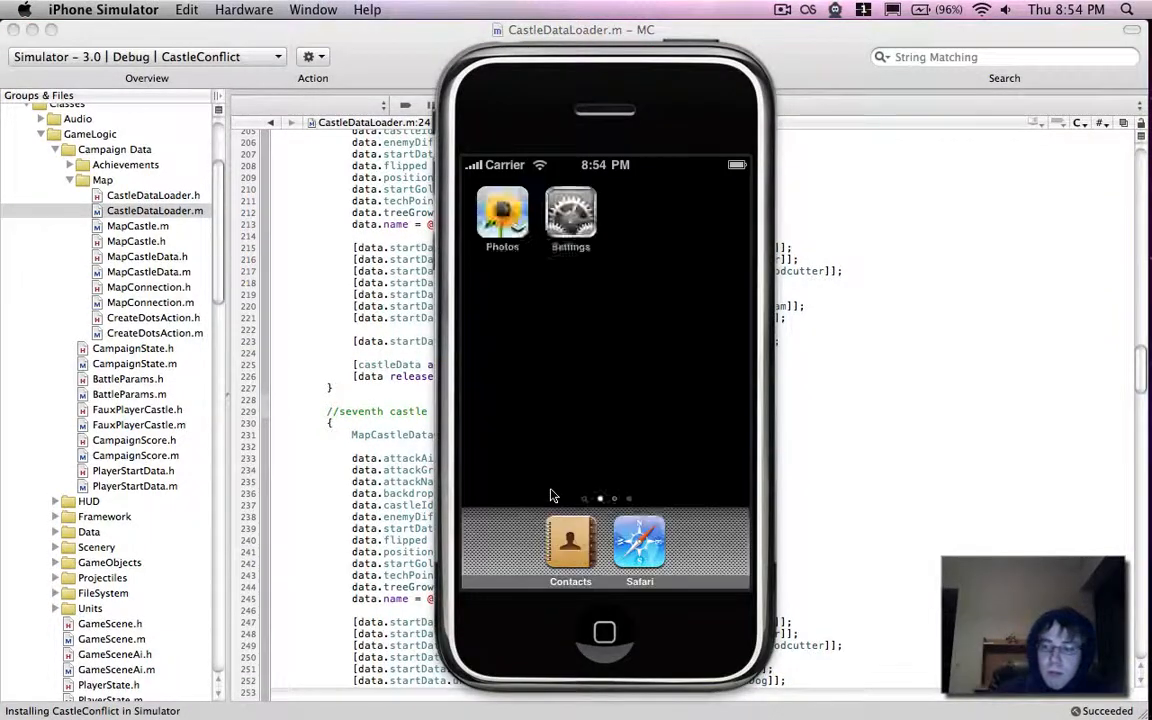
Step: Run CastleConflict in the Simulator and enter Campaign Mode to compare castle placement with Map1Temp.png
left_click(590, 56)
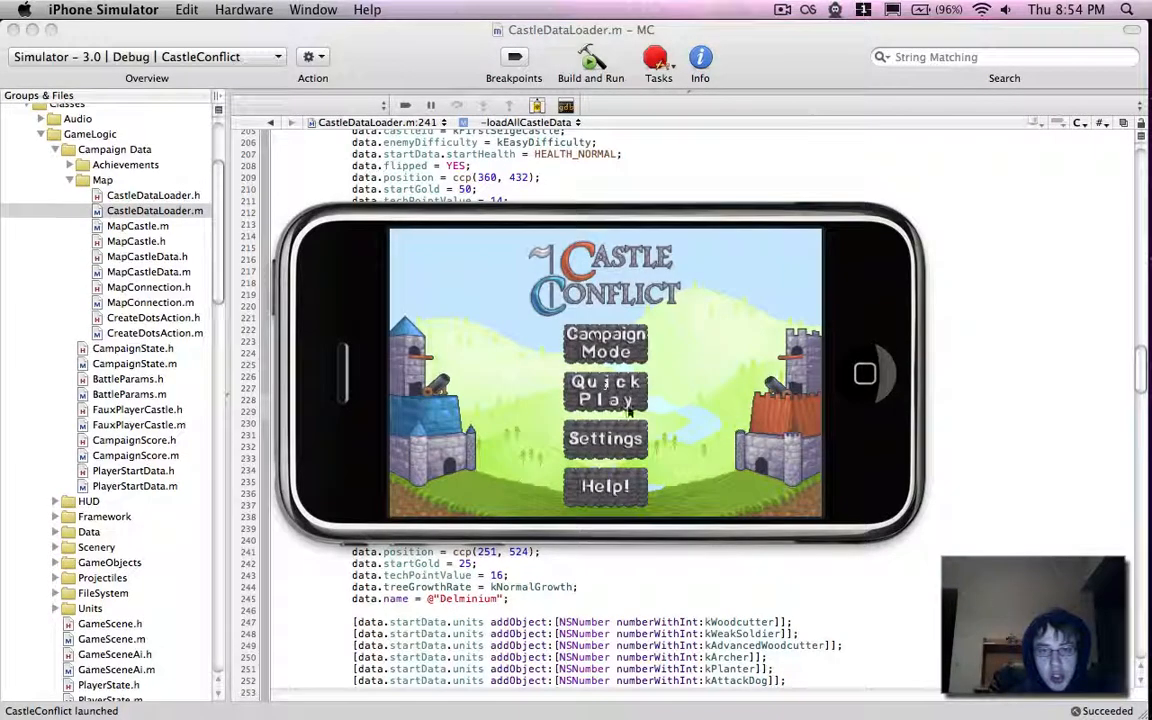
left_click(604, 390)
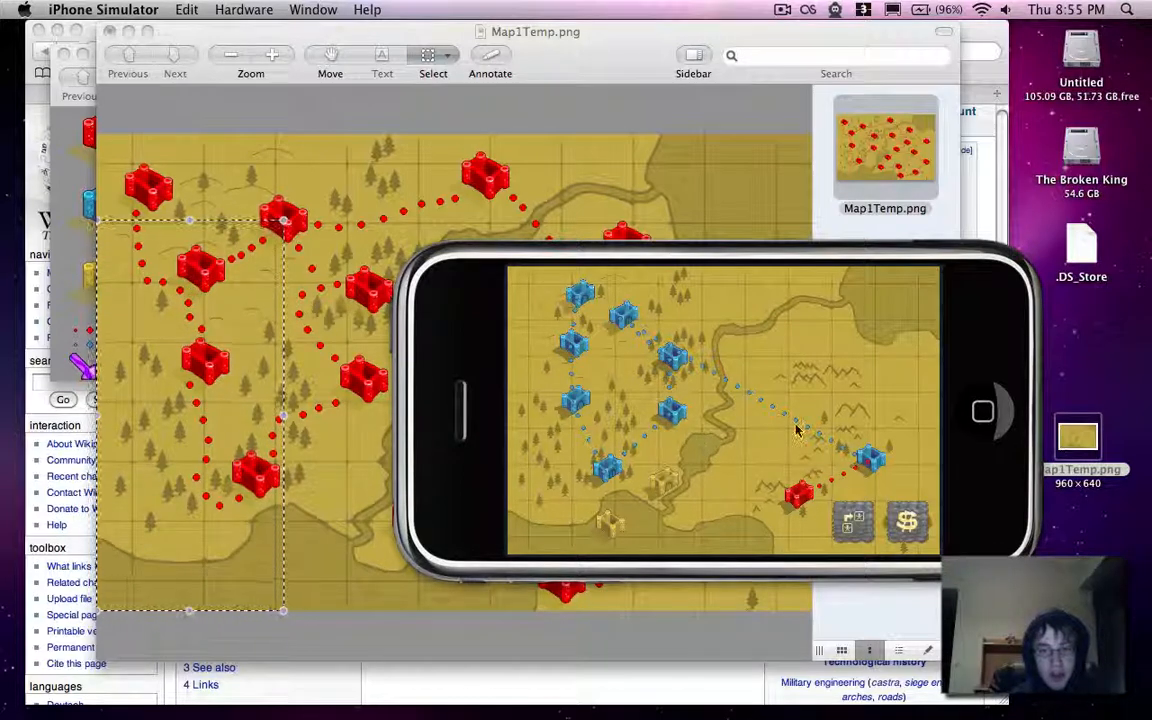
mouse_move(676, 390)
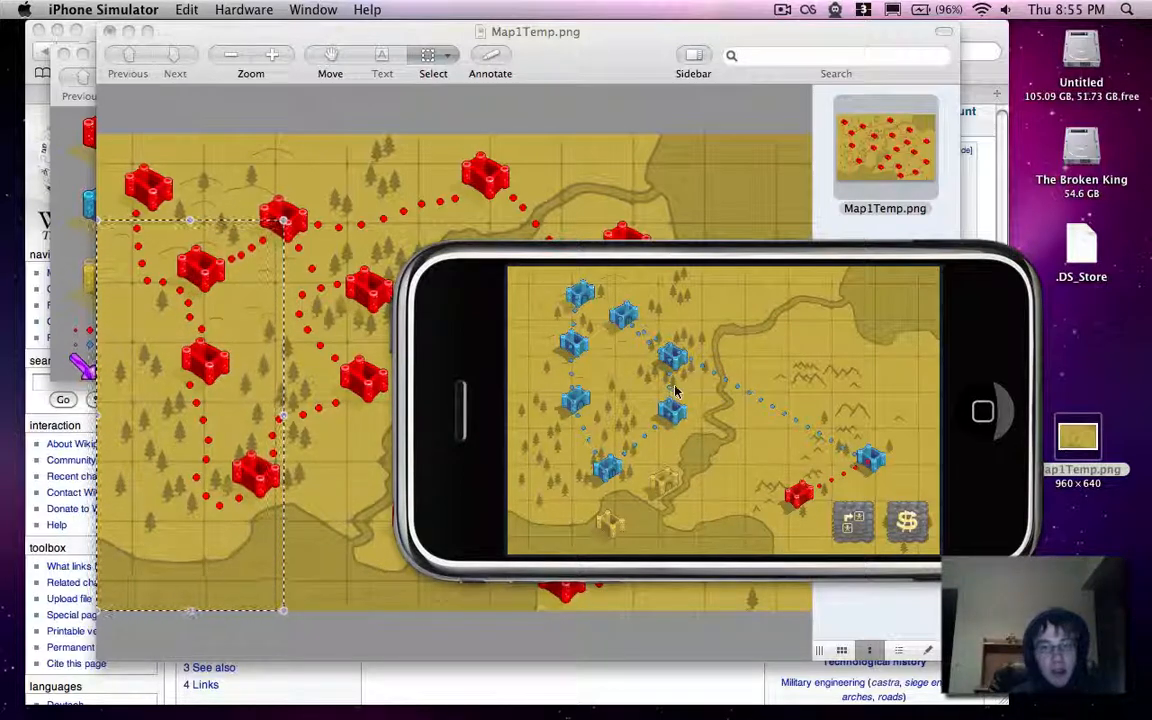
mouse_move(770, 510)
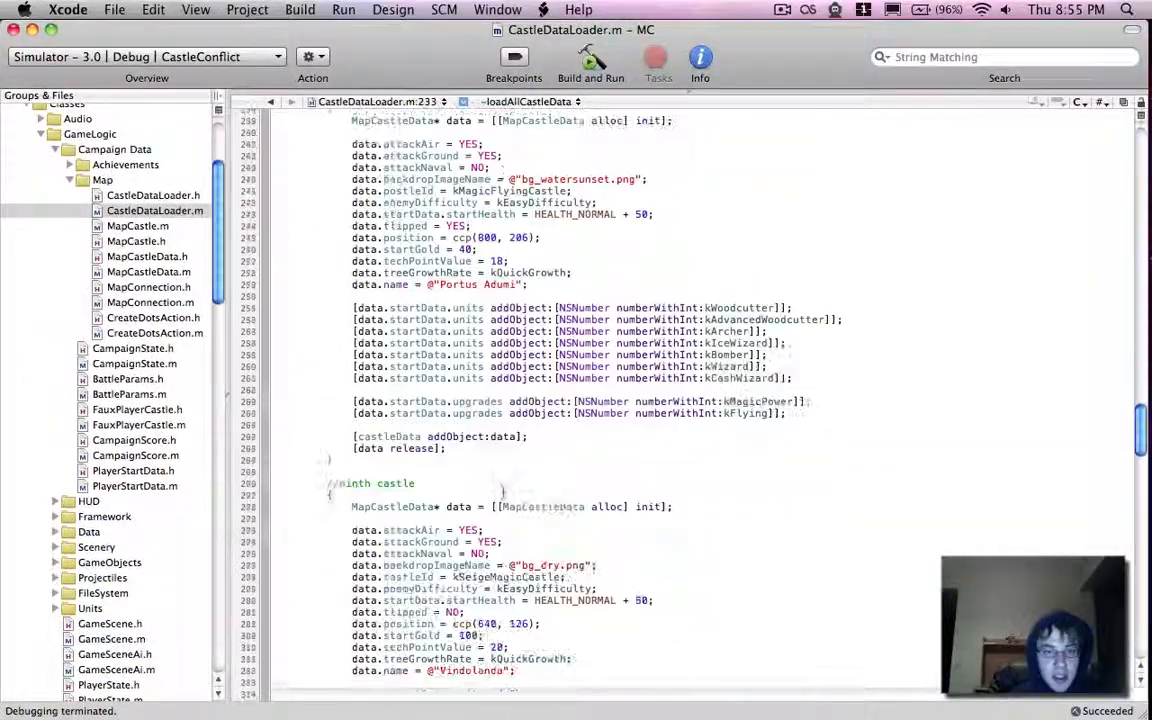
Step: Reach the DOT_DISTANCE loop and castle 1 to castle 2 CGPointMake points to hand-edit the path
scroll("down", 3)
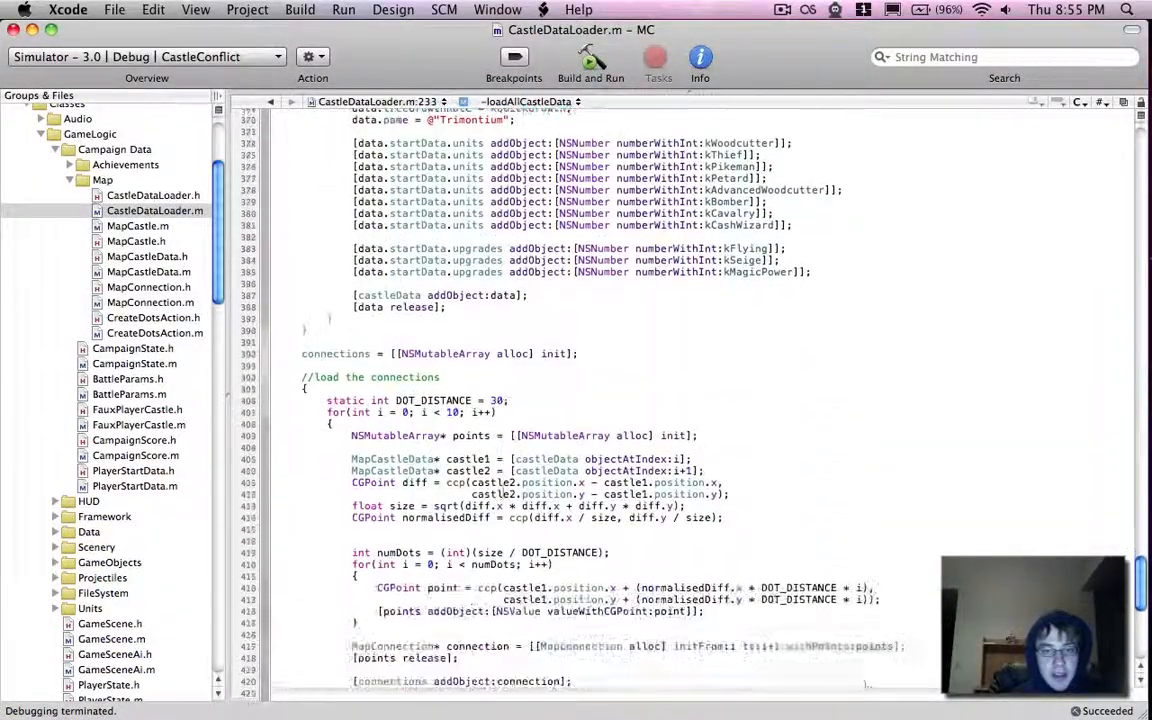
scroll("down", 3)
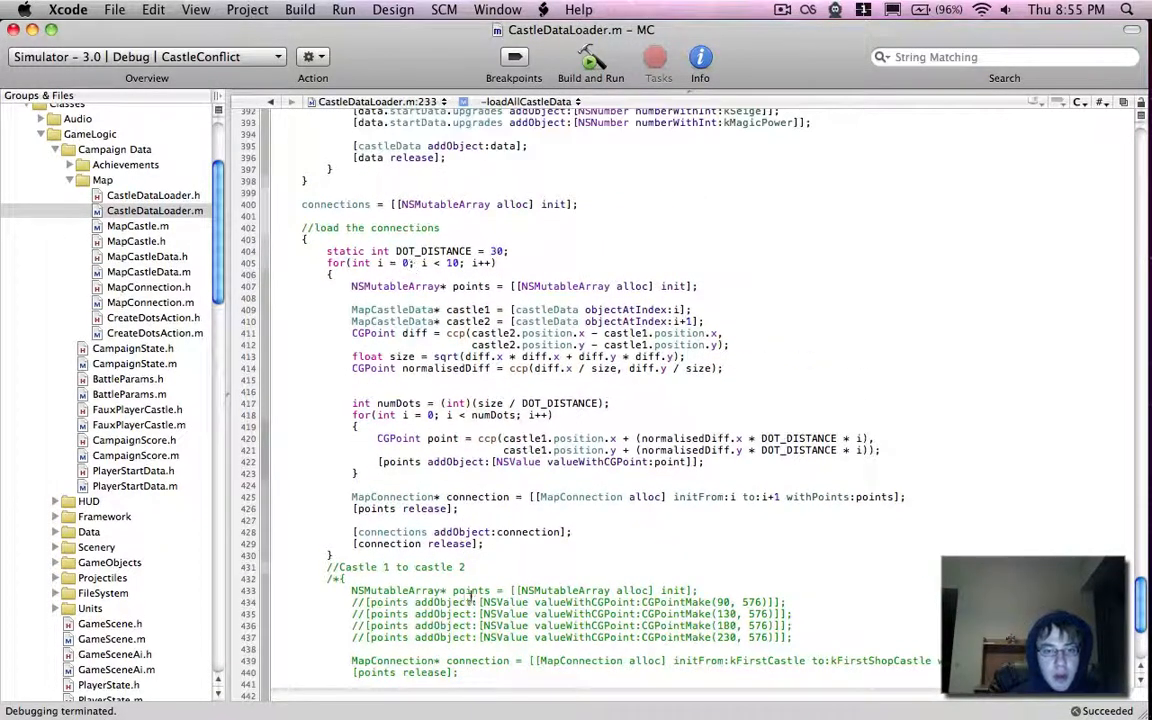
scroll("down", 3)
type("[points addObject:[NSValue valueWithCGPoint:CGPointMake(89, 44)]];")
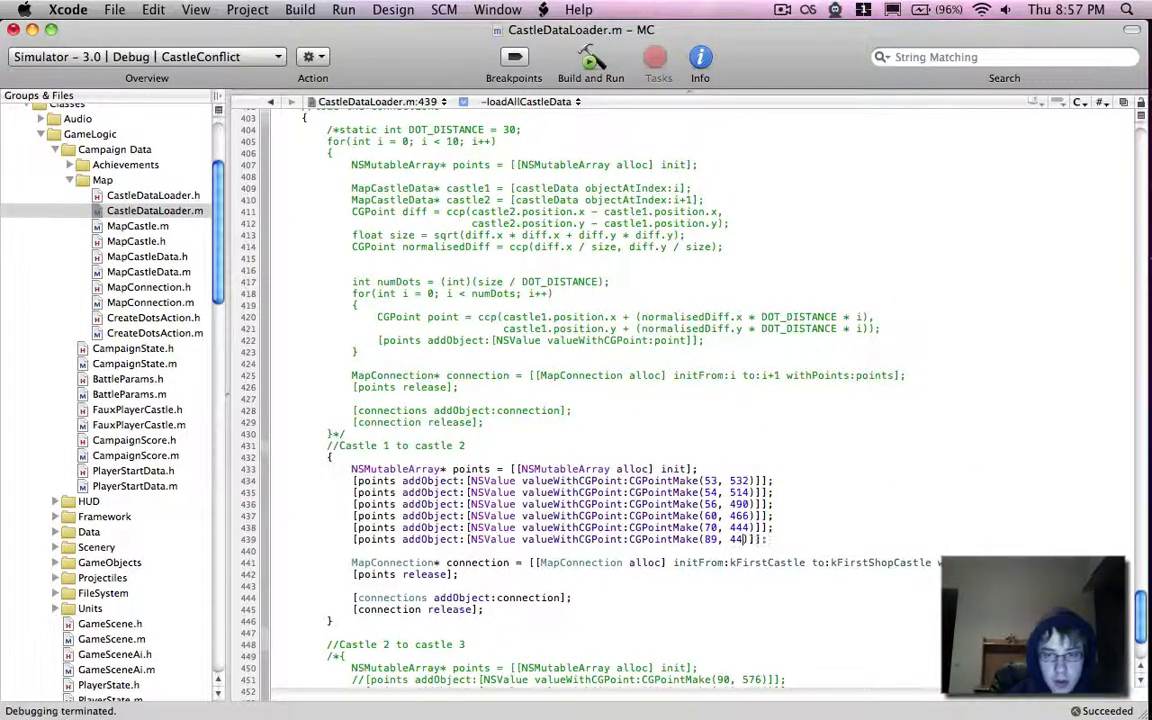
Step: Relaunch the game, continue past the campaign welcome, and view the red dotted path from the first castle
left_click(590, 62)
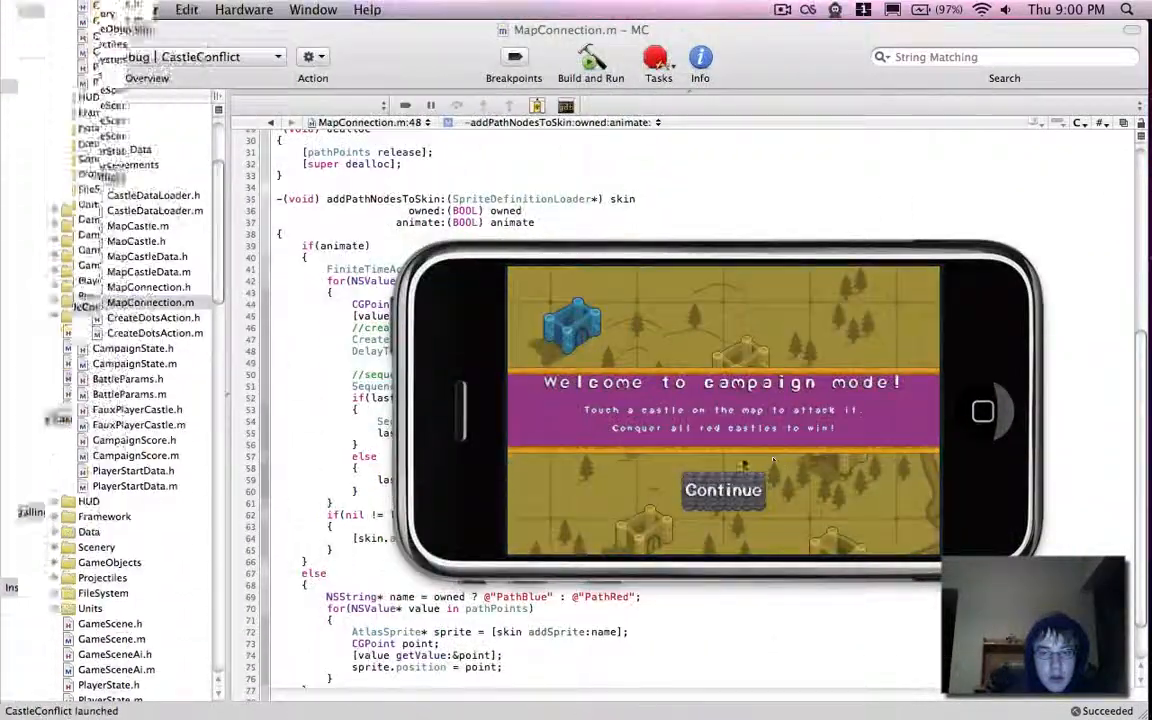
left_click(724, 490)
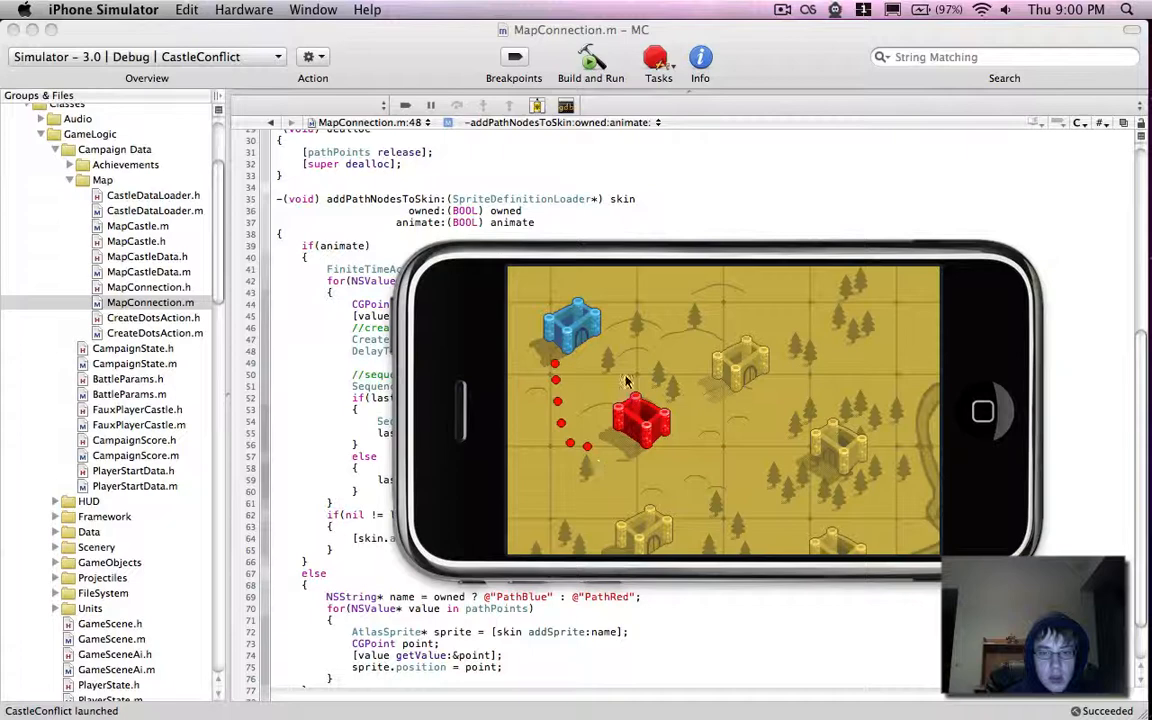